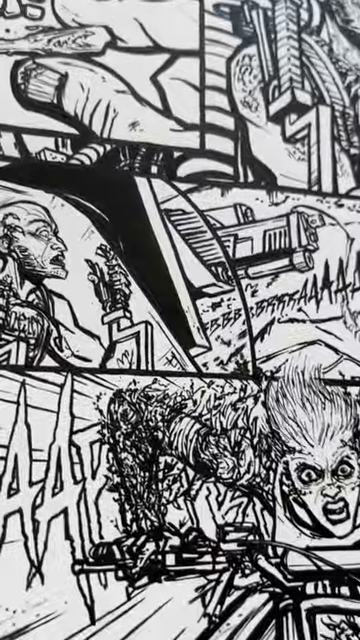
scroll("down", 3)
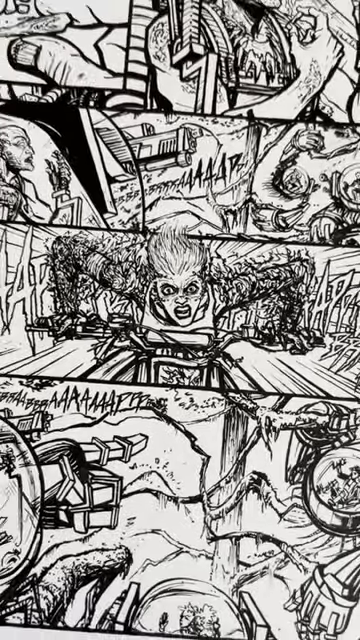